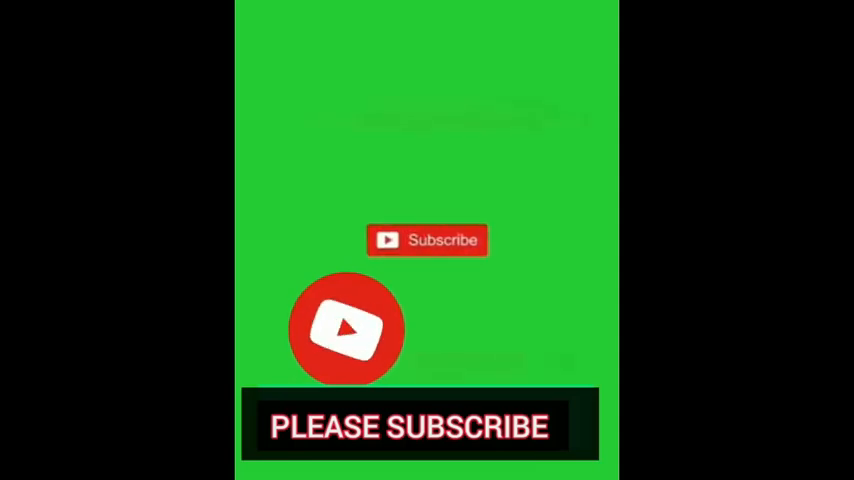
# Expand the taskbar notification area to reveal the hidden tray icons over the blank Book1 workbook.
pyautogui.click(427, 240)
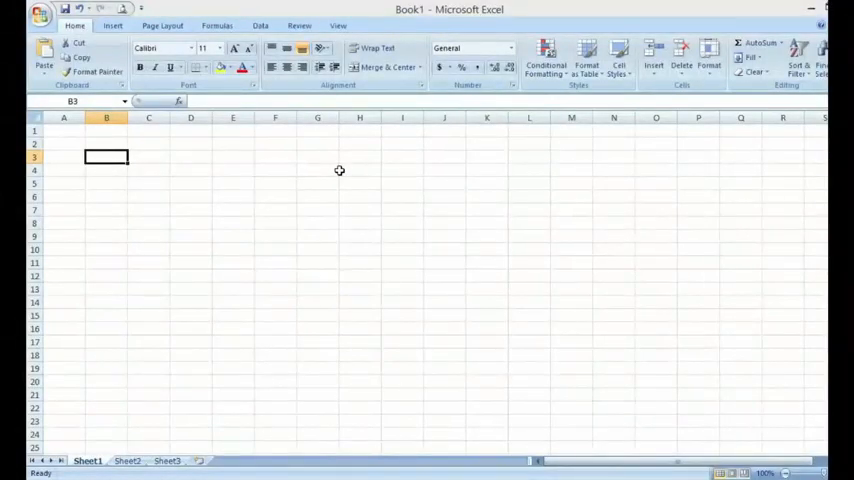
pyautogui.moveTo(268, 192)
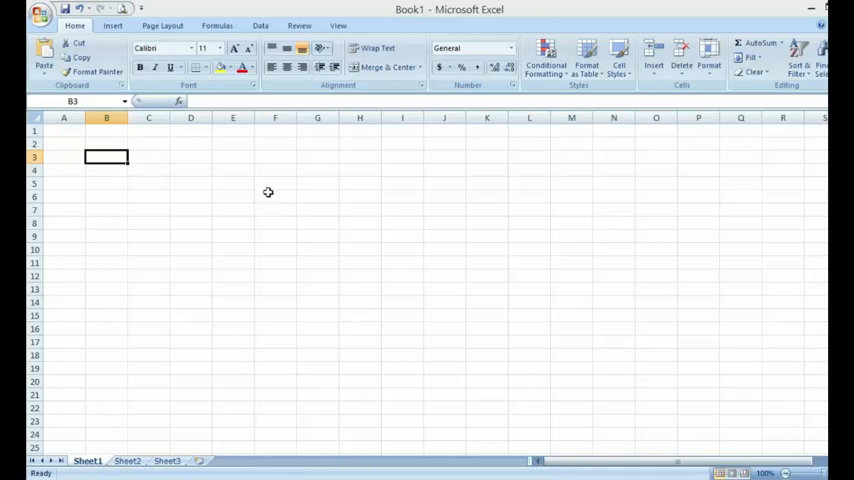
pyautogui.moveTo(269, 193)
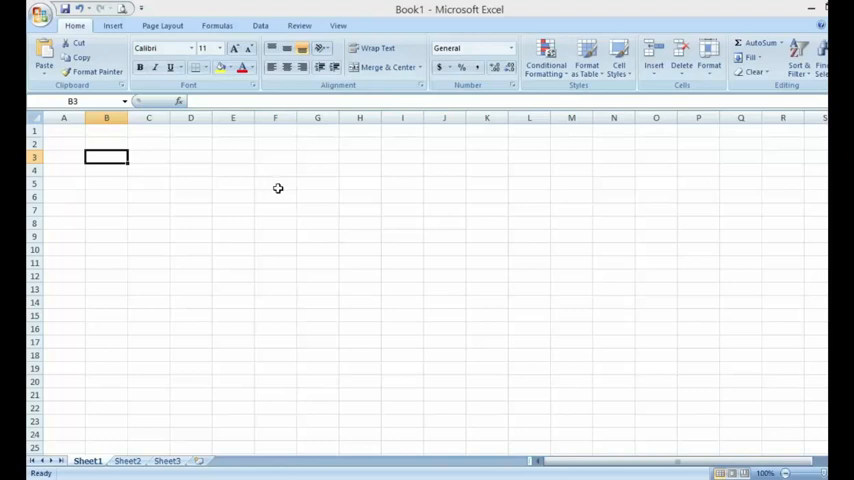
pyautogui.moveTo(278, 179)
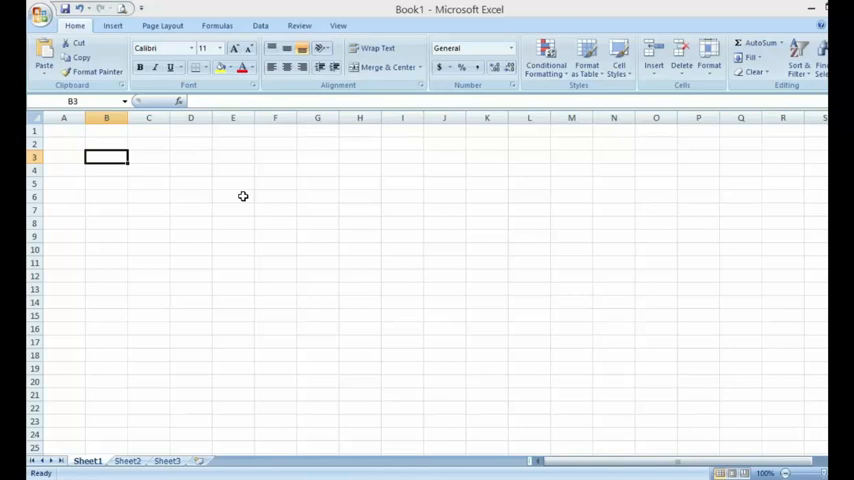
pyautogui.moveTo(241, 191)
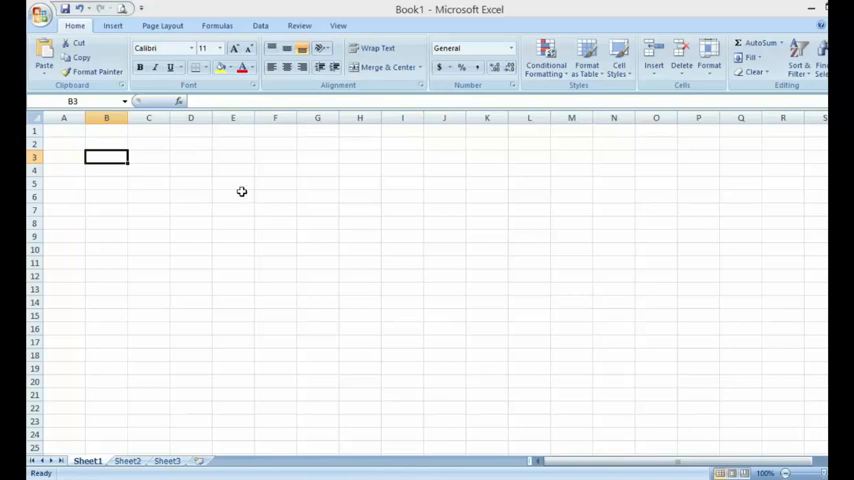
pyautogui.moveTo(224, 232)
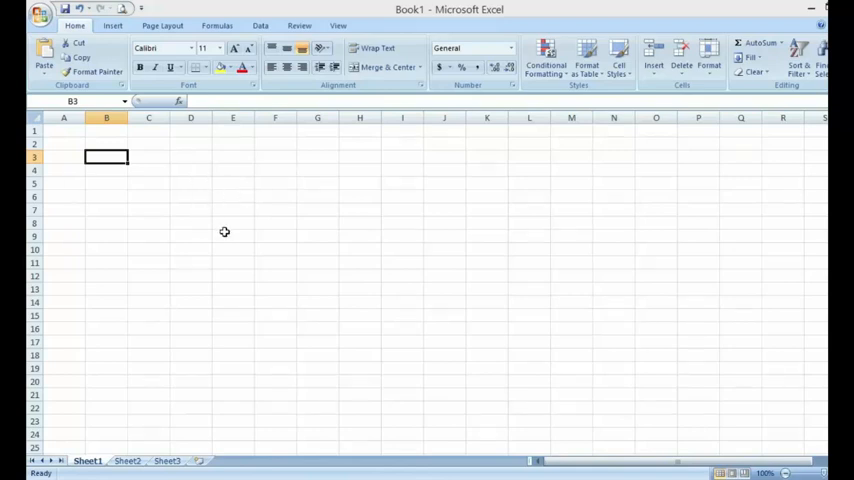
pyautogui.moveTo(227, 205)
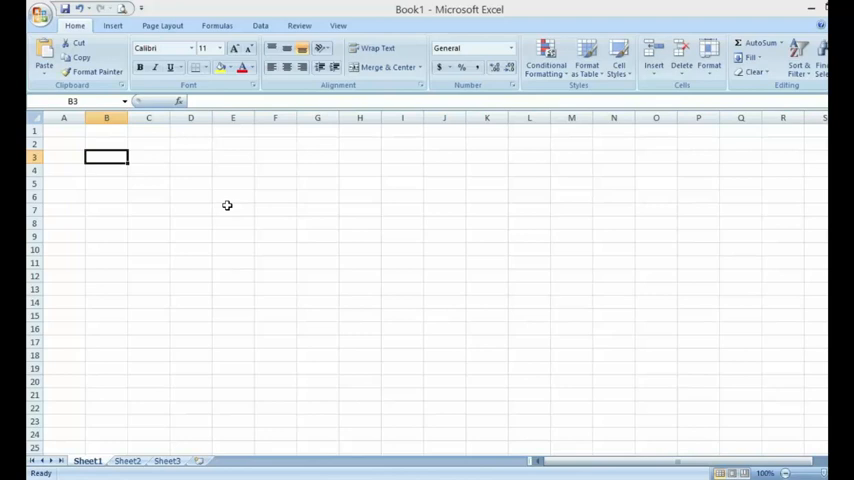
pyautogui.moveTo(212, 189)
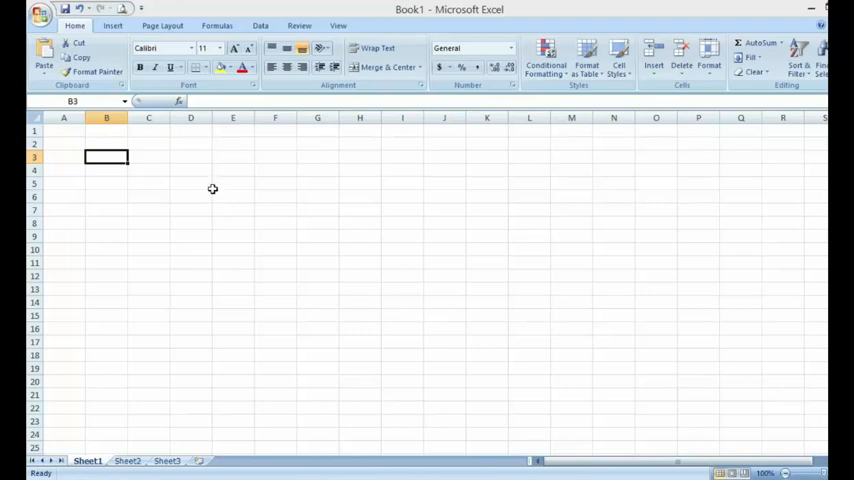
pyautogui.moveTo(226, 201)
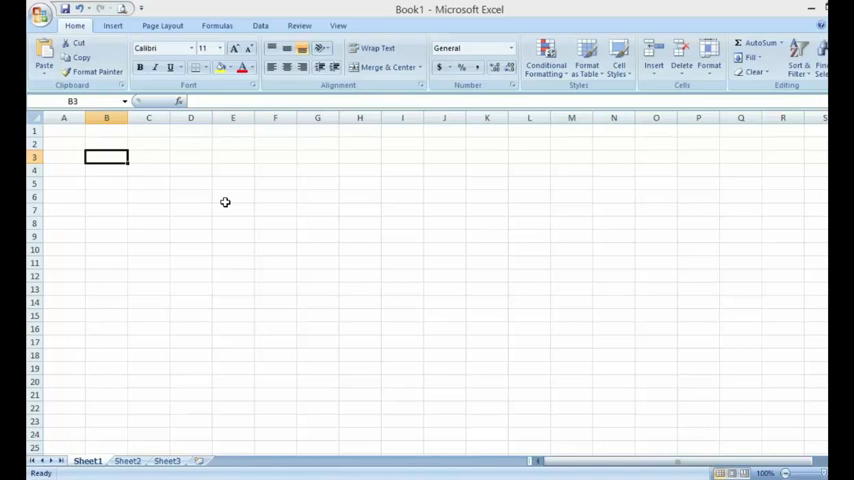
pyautogui.moveTo(219, 191)
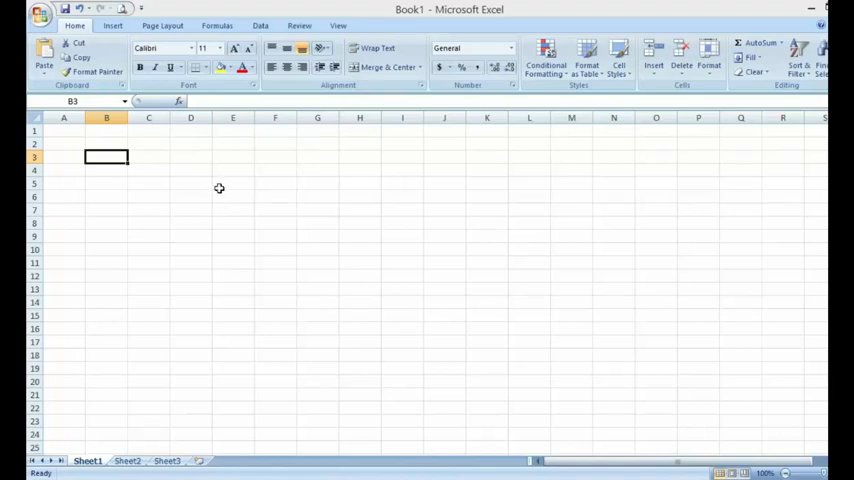
pyautogui.moveTo(233, 155)
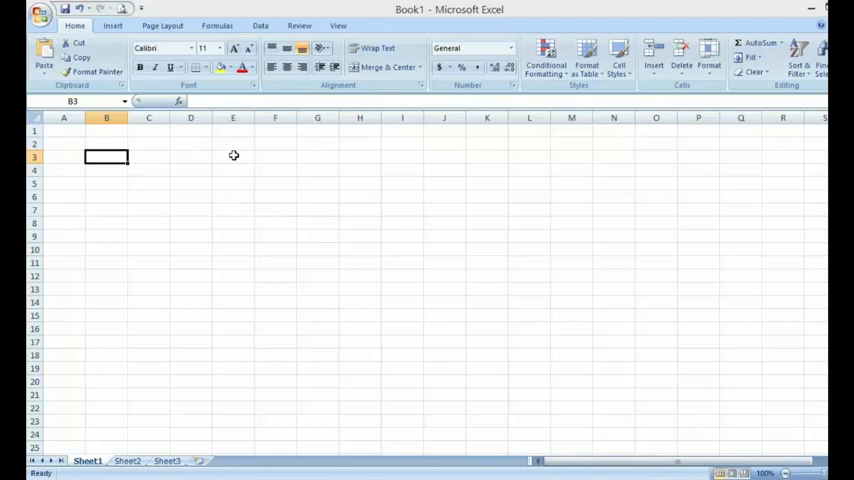
pyautogui.moveTo(224, 170)
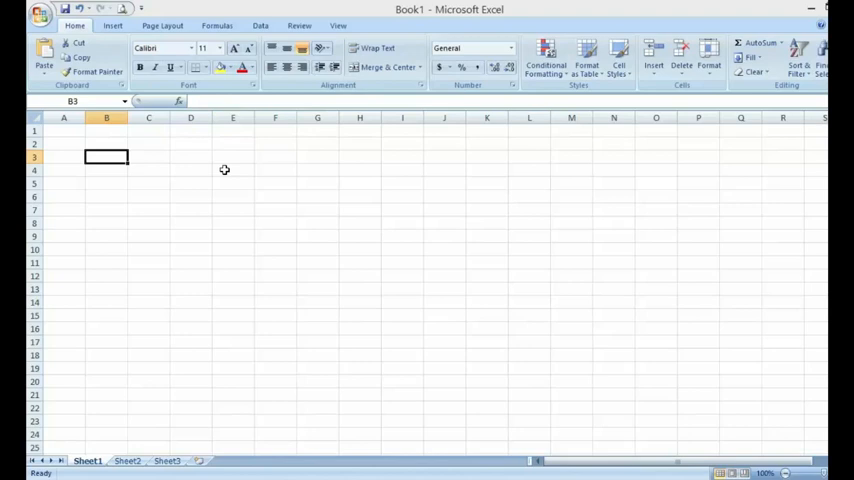
pyautogui.moveTo(233, 170)
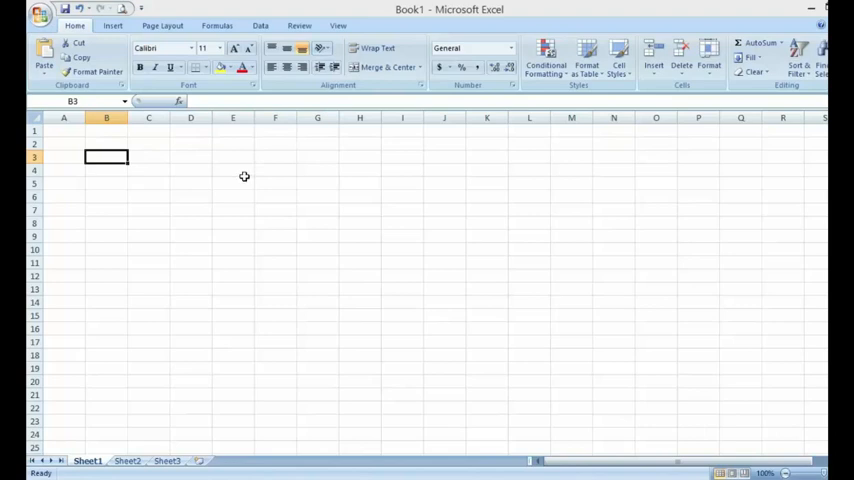
pyautogui.moveTo(246, 181)
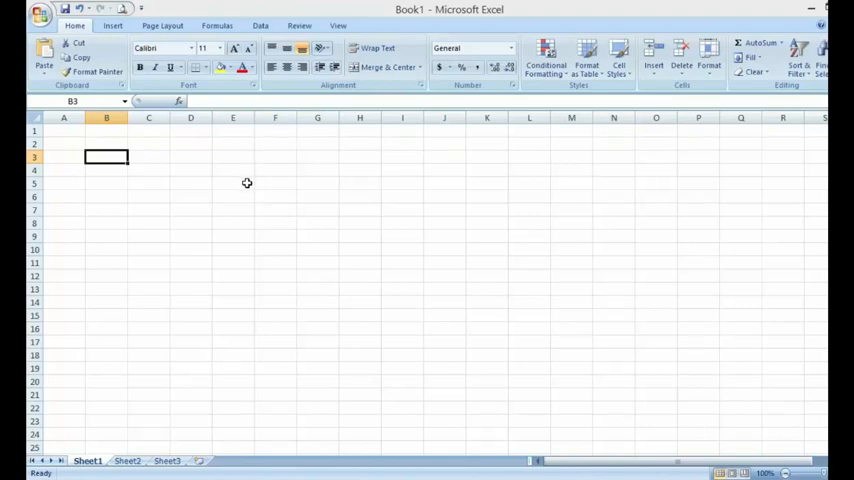
pyautogui.moveTo(262, 195)
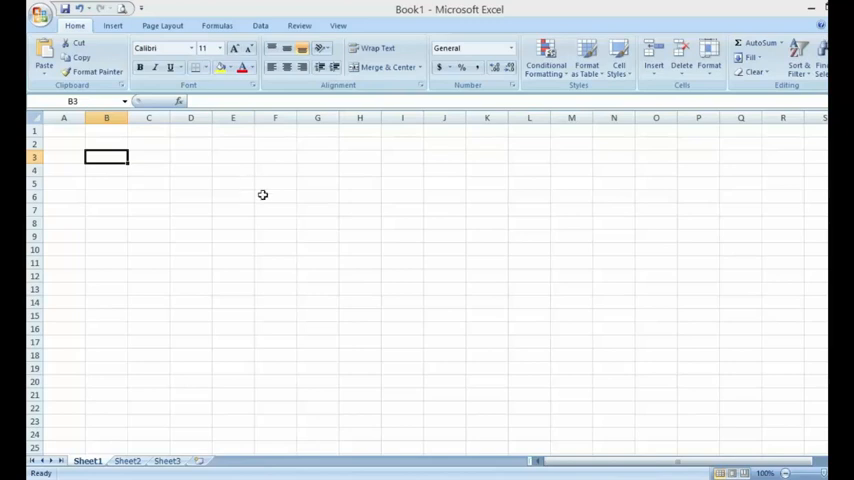
pyautogui.moveTo(252, 193)
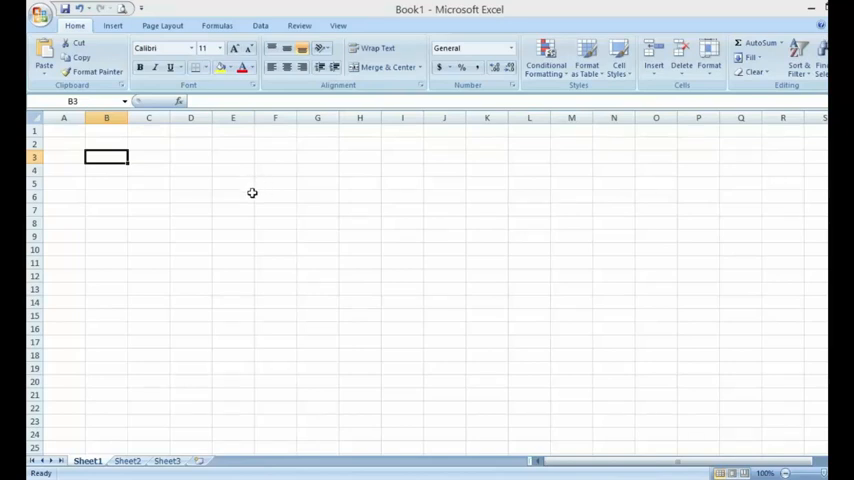
pyautogui.moveTo(249, 188)
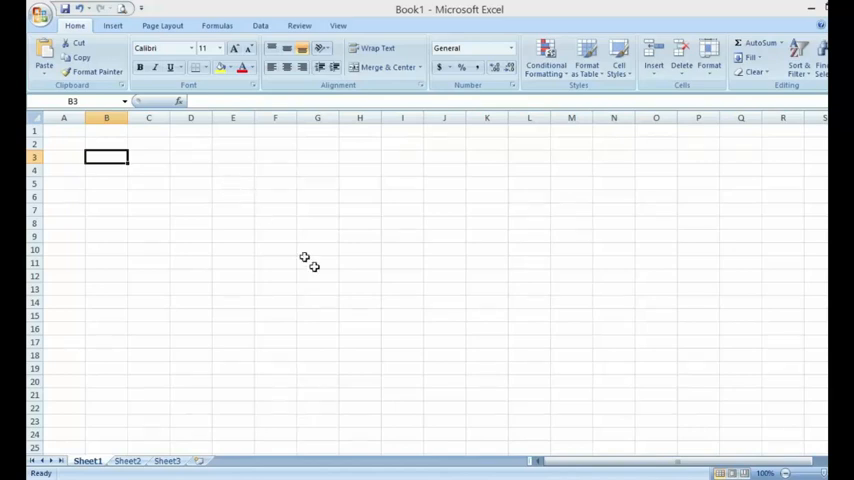
pyautogui.moveTo(312, 267)
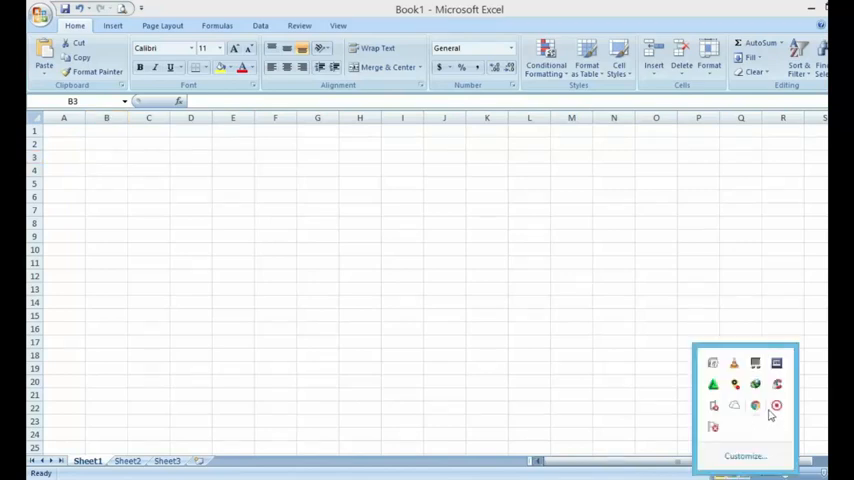
pyautogui.moveTo(778, 416)
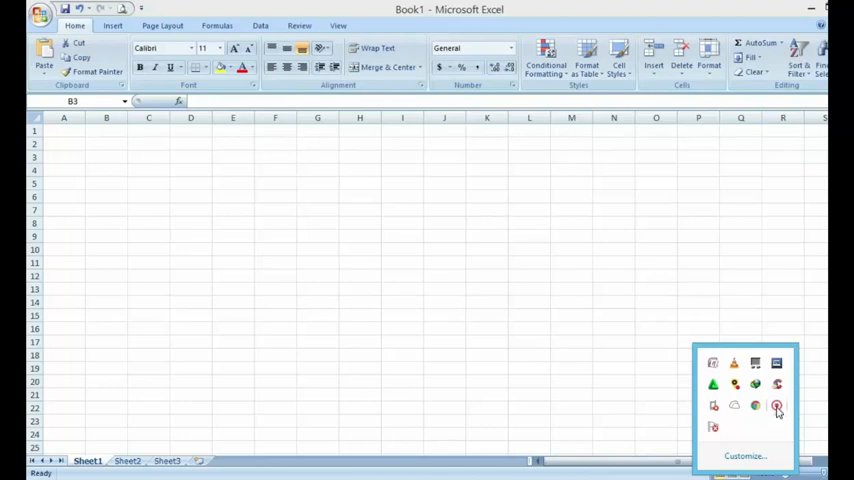
pyautogui.moveTo(258, 207)
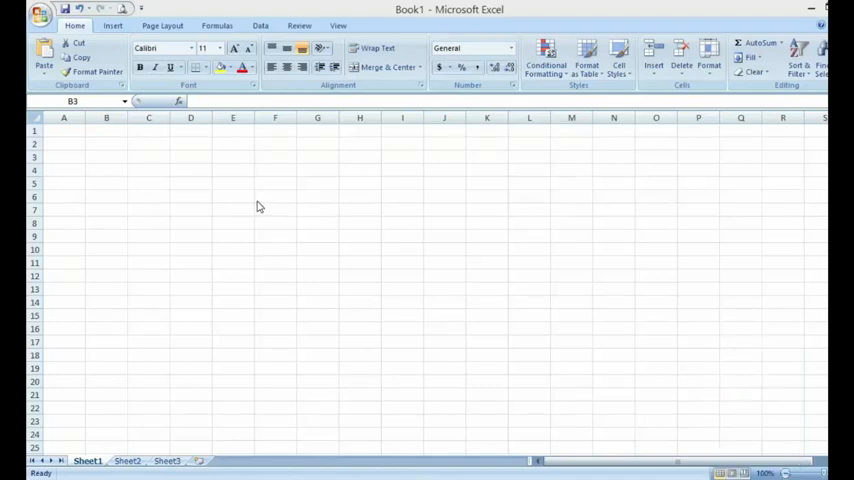
pyautogui.moveTo(265, 207)
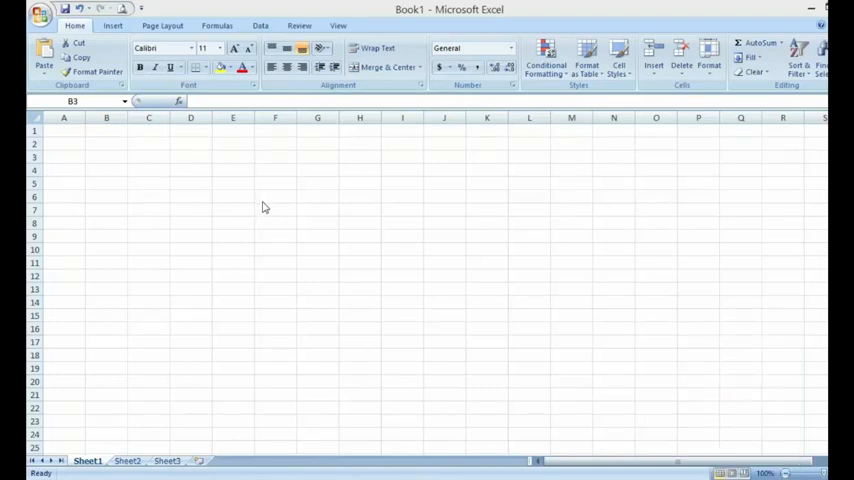